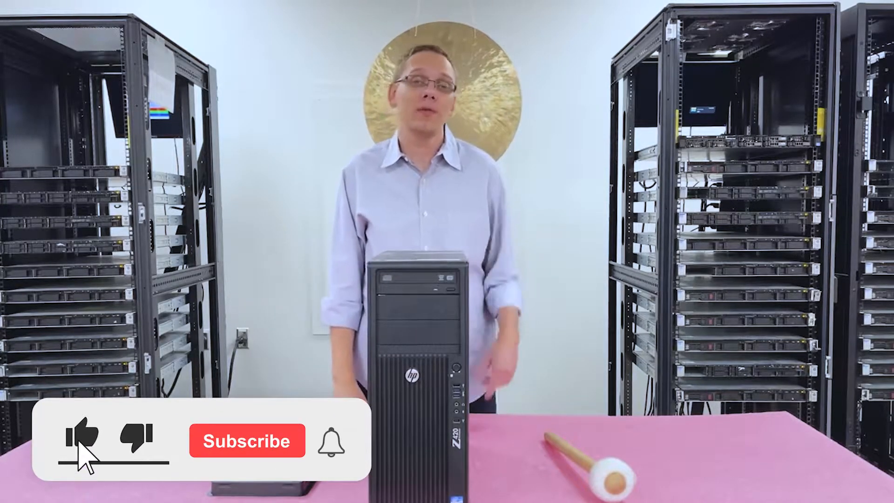
{"action": "left_click", "coordinate": [246, 440]}
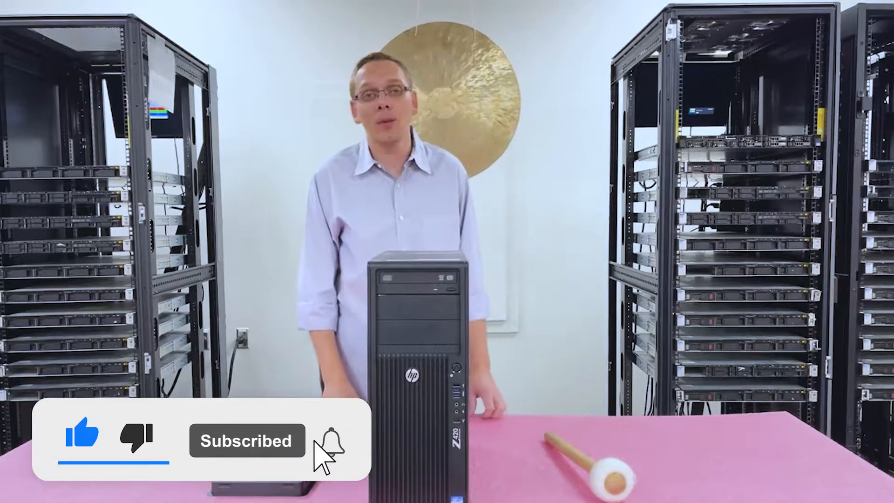